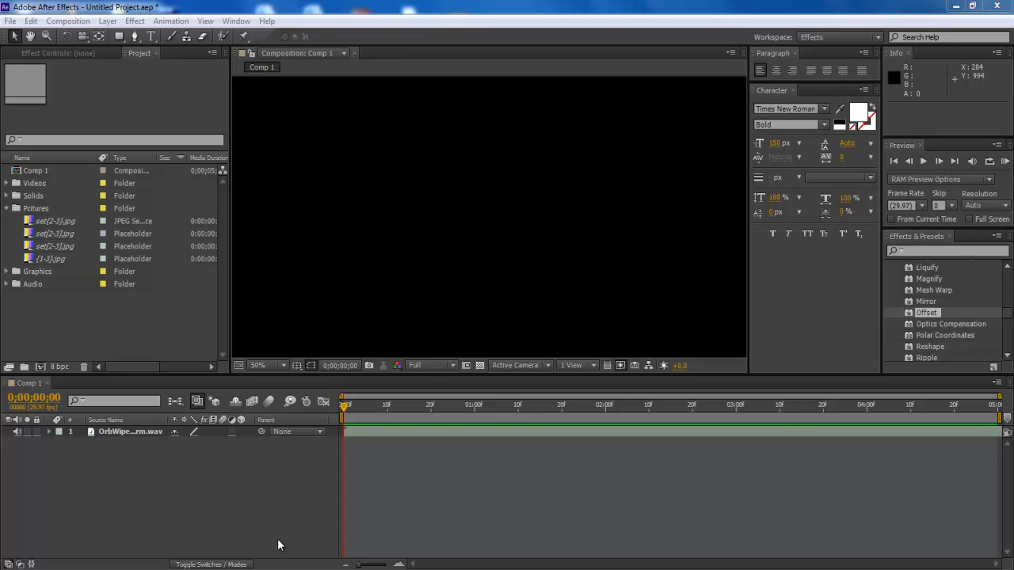
pyautogui.moveTo(307, 518)
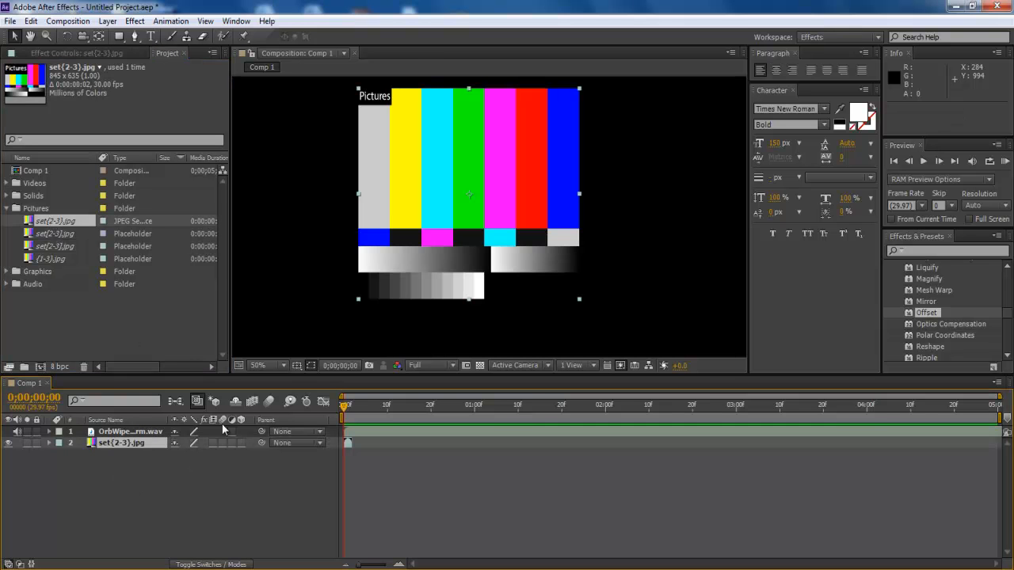
pyautogui.moveTo(145, 249)
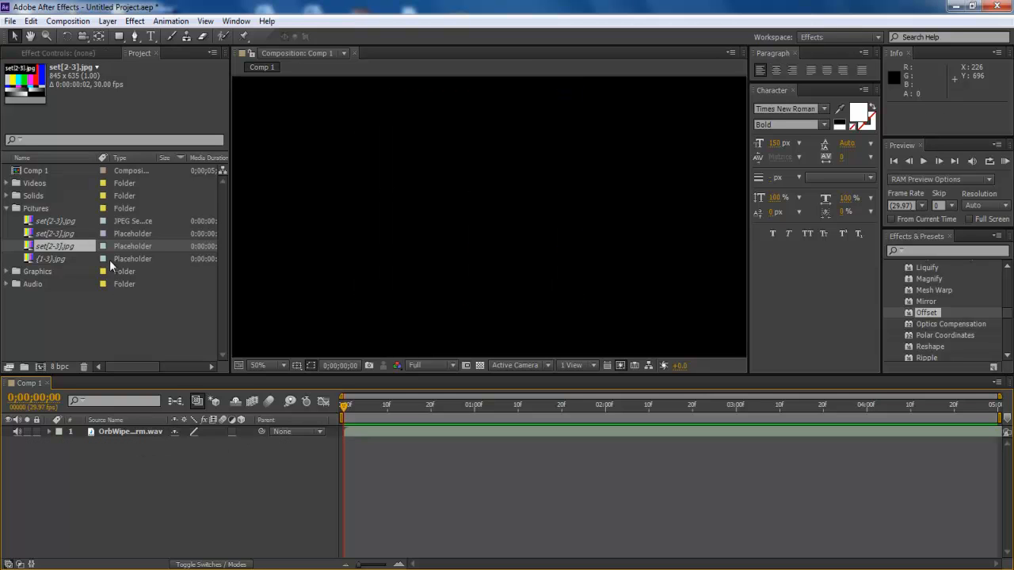
# Step: Replace the offline set[2-3].jpg footage with the set2 image file
pyautogui.rightClick(54, 221)
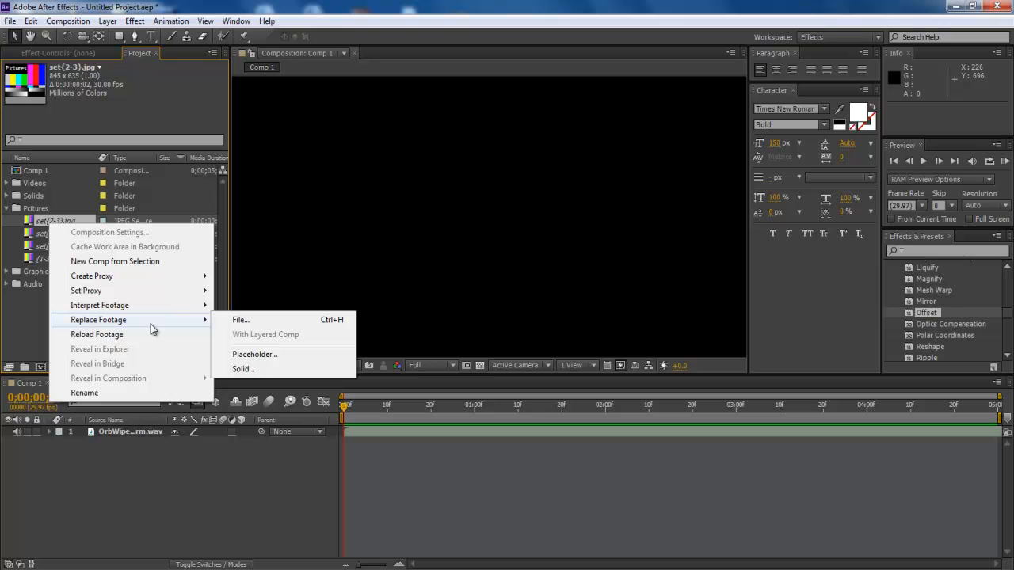
pyautogui.moveTo(379, 335)
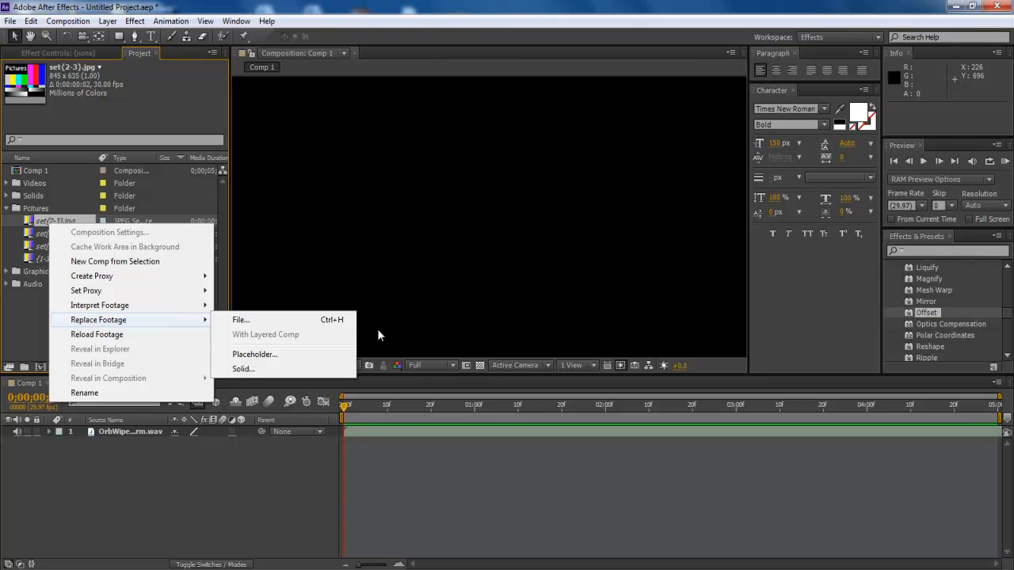
pyautogui.moveTo(270, 325)
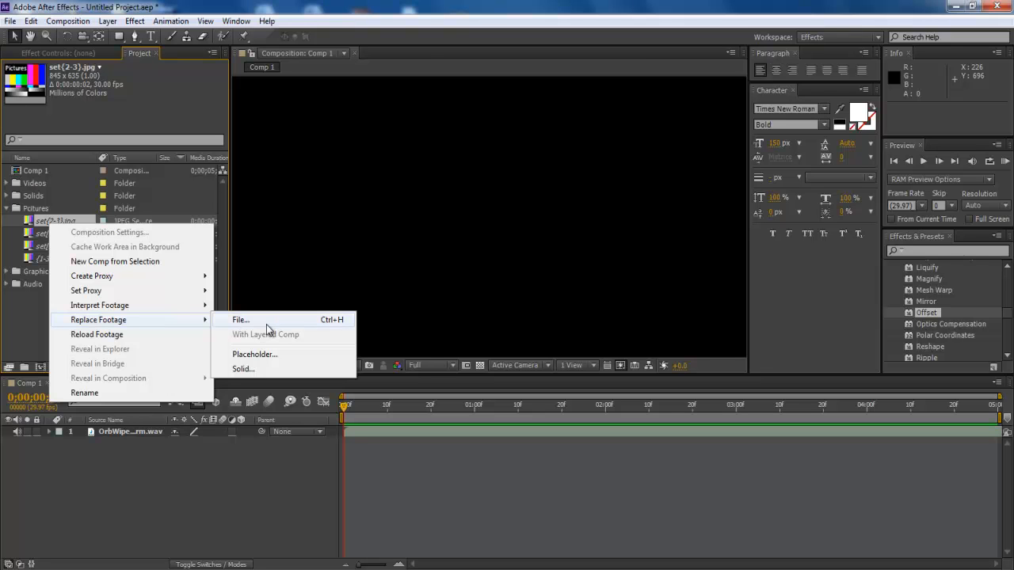
pyautogui.click(240, 319)
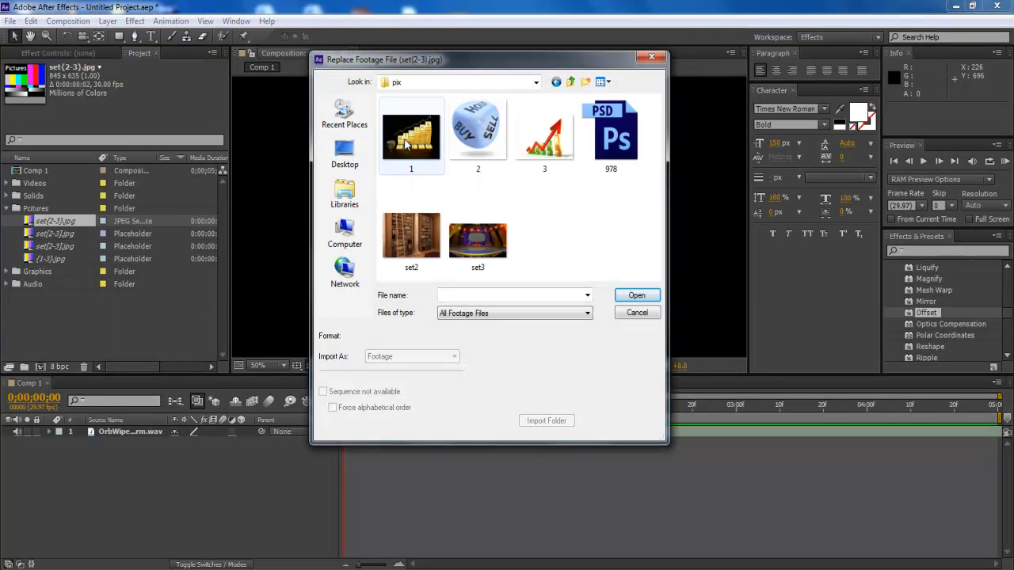
pyautogui.click(411, 235)
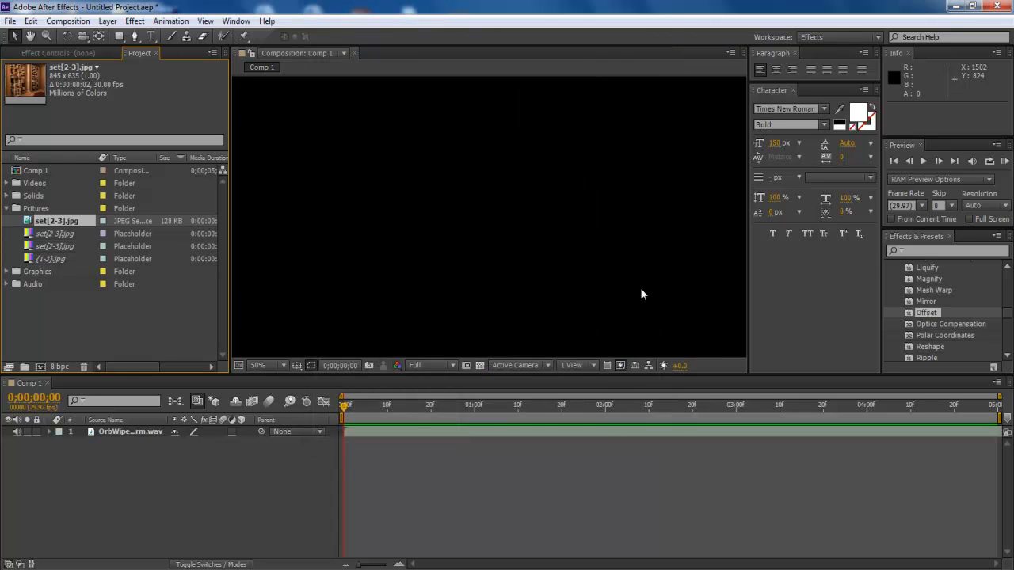
pyautogui.moveTo(86, 92)
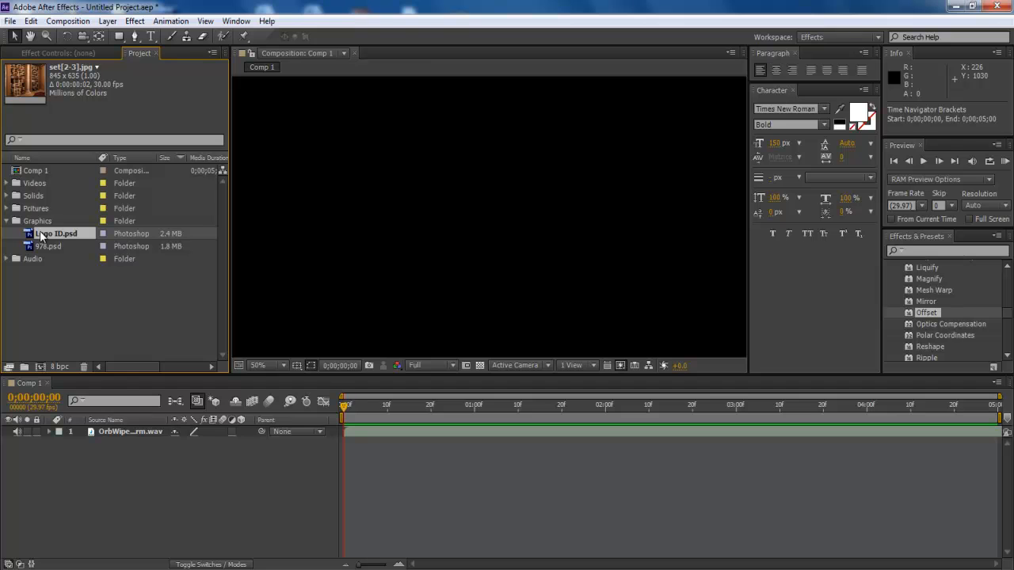
# Step: Replace Logo ID.psd with an 800 × 800 solid, accepting the default Solid Settings
pyautogui.rightClick(55, 233)
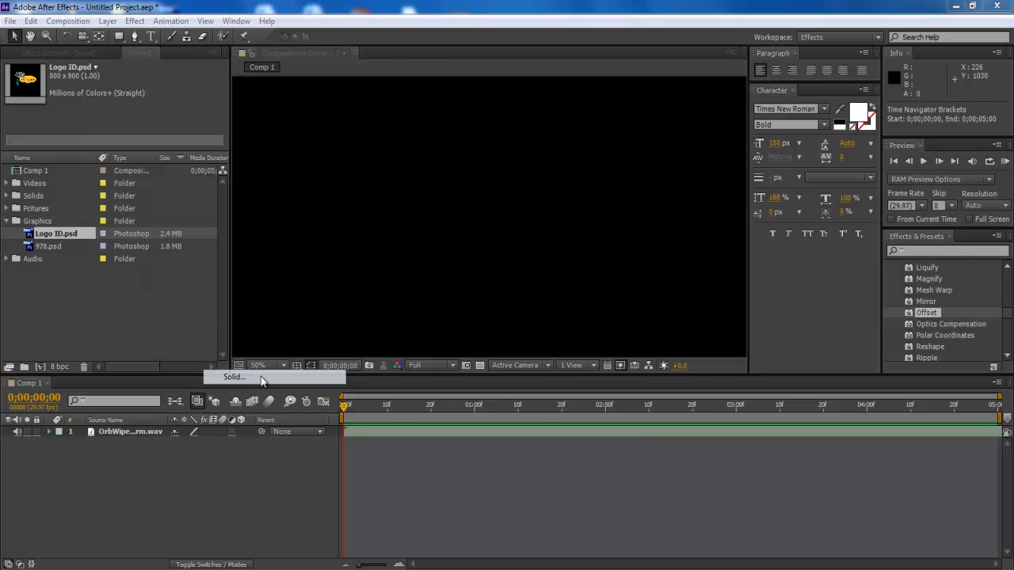
pyautogui.click(235, 376)
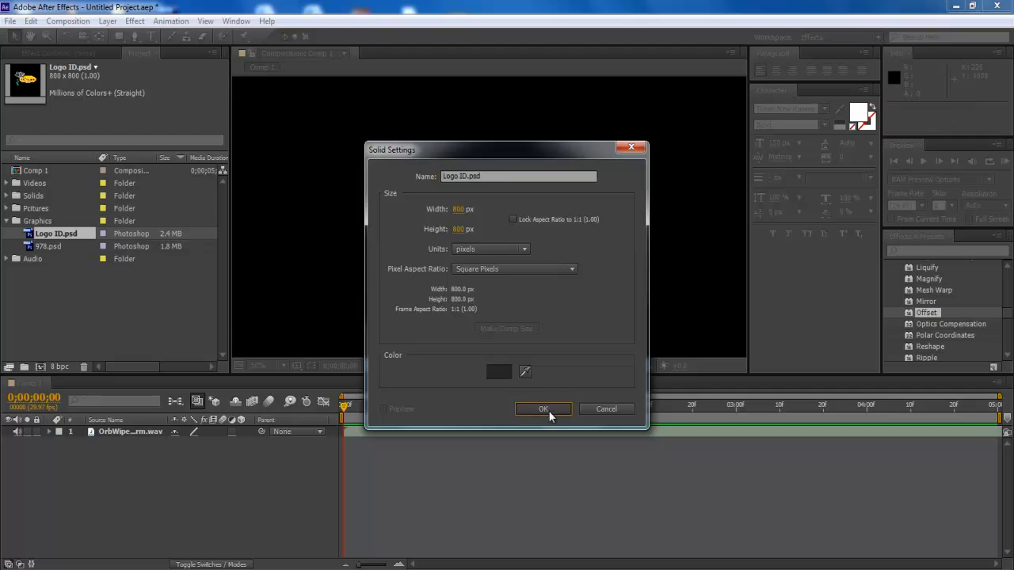
pyautogui.click(542, 409)
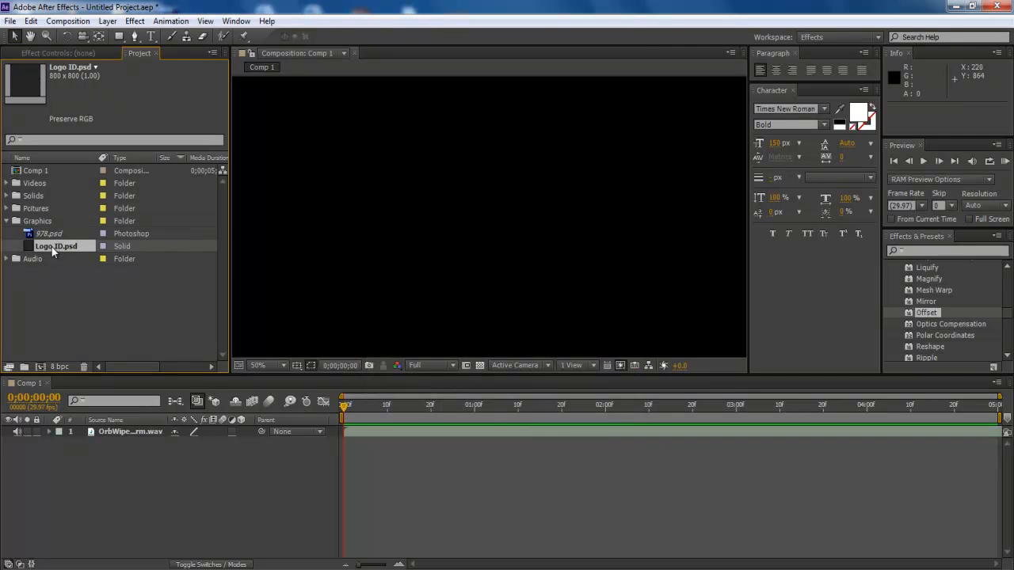
pyautogui.moveTo(53, 254)
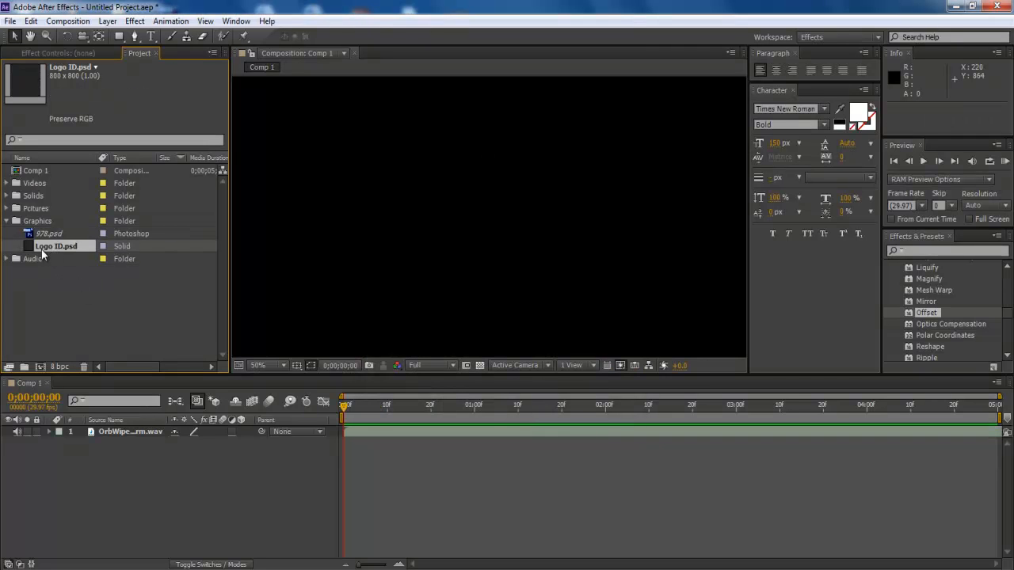
# Step: Open the New Placeholder dialog to replace the Logo ID.psd solid
pyautogui.rightClick(56, 246)
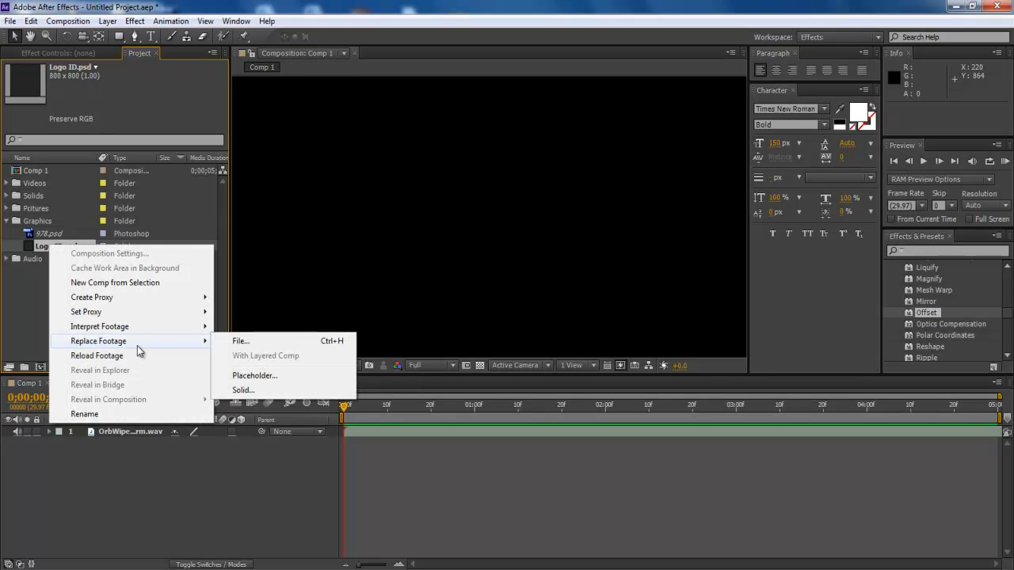
pyautogui.moveTo(293, 395)
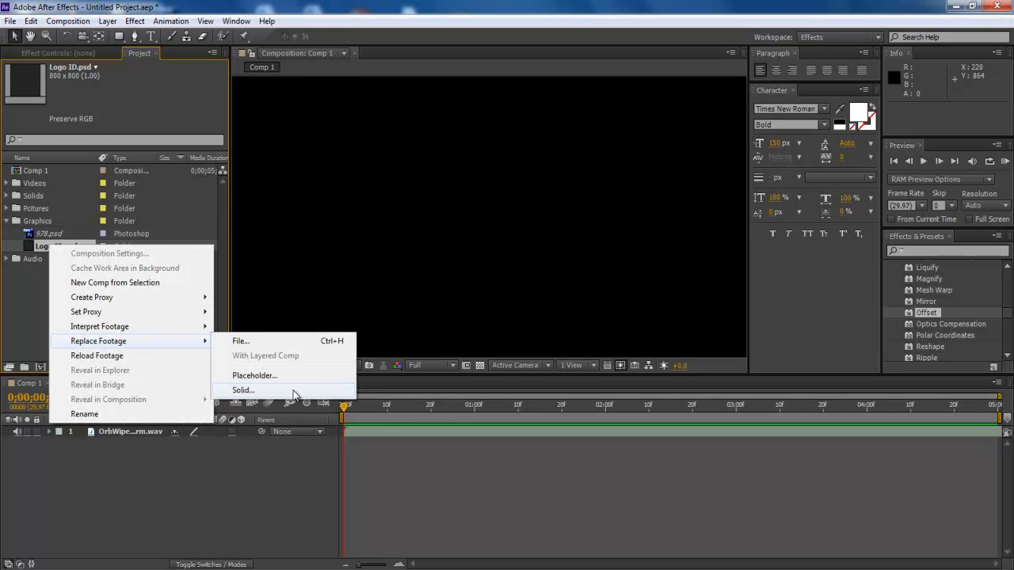
pyautogui.click(254, 375)
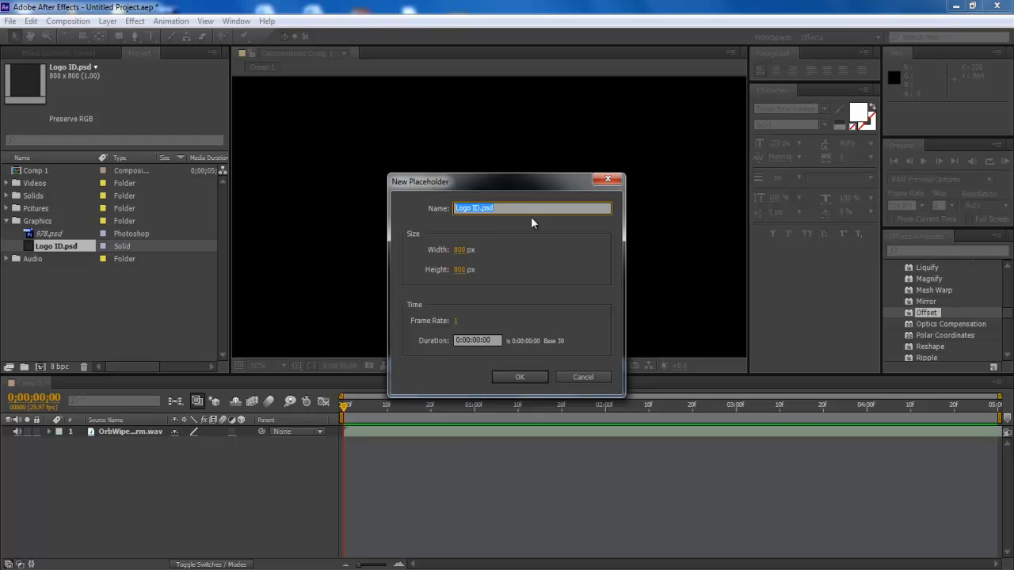